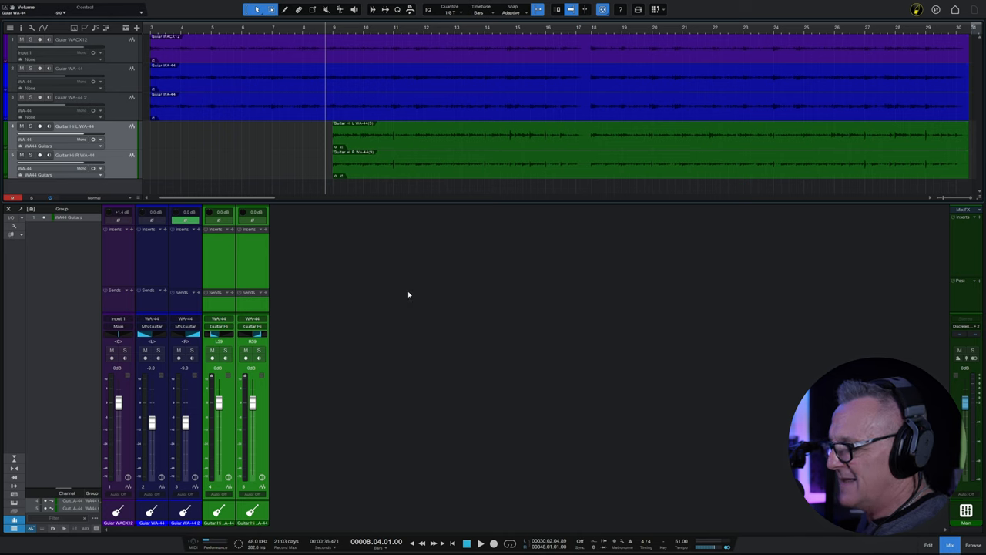
- Start playback of the five guitar tracks, including the WA44 Guitars group, from the transport
{"action": "left_click", "coordinate": [480, 543]}
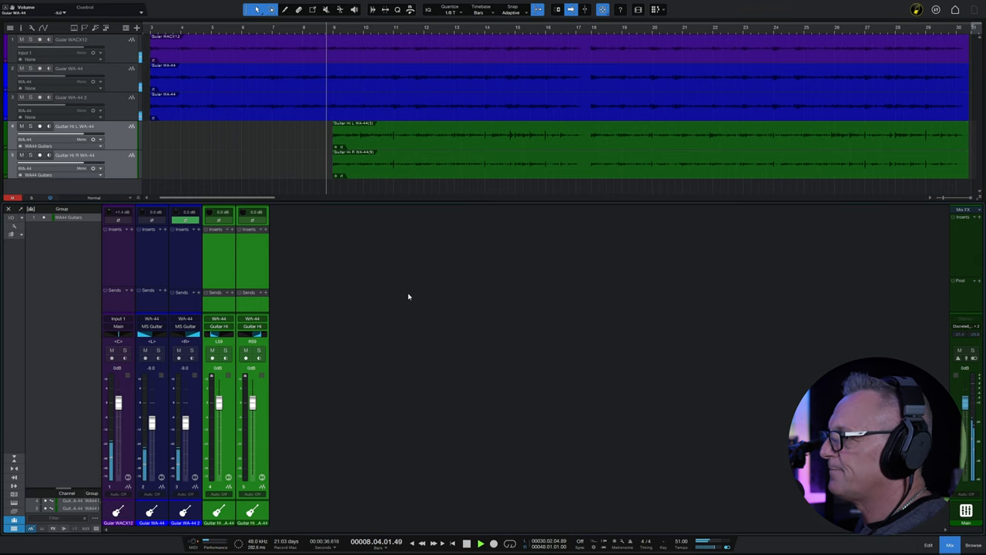